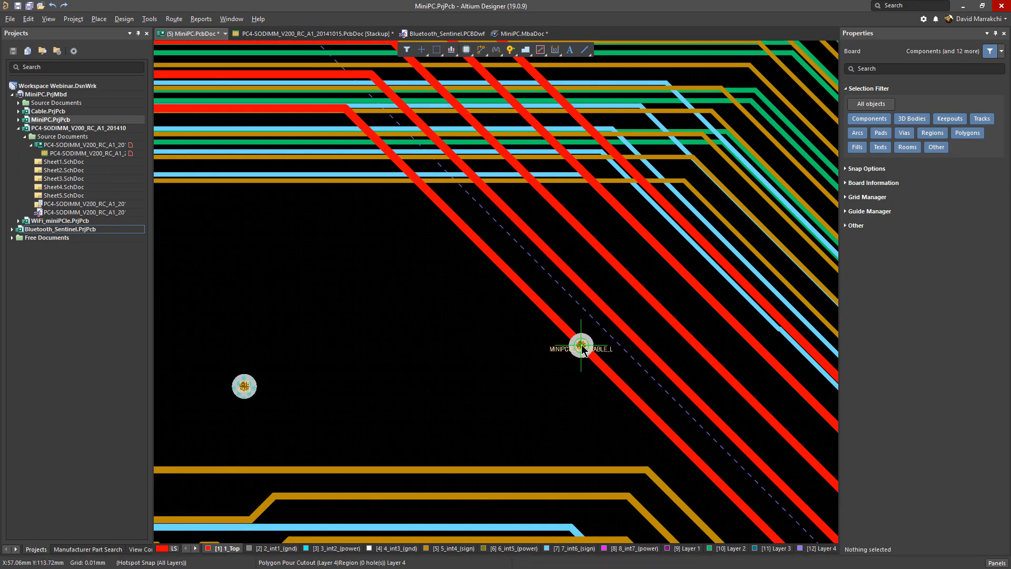
Begin interactive routing of MINIPCIE_W_DISABLE_L from its pad toward a via on 2_int1 (gnd).
click(579, 344)
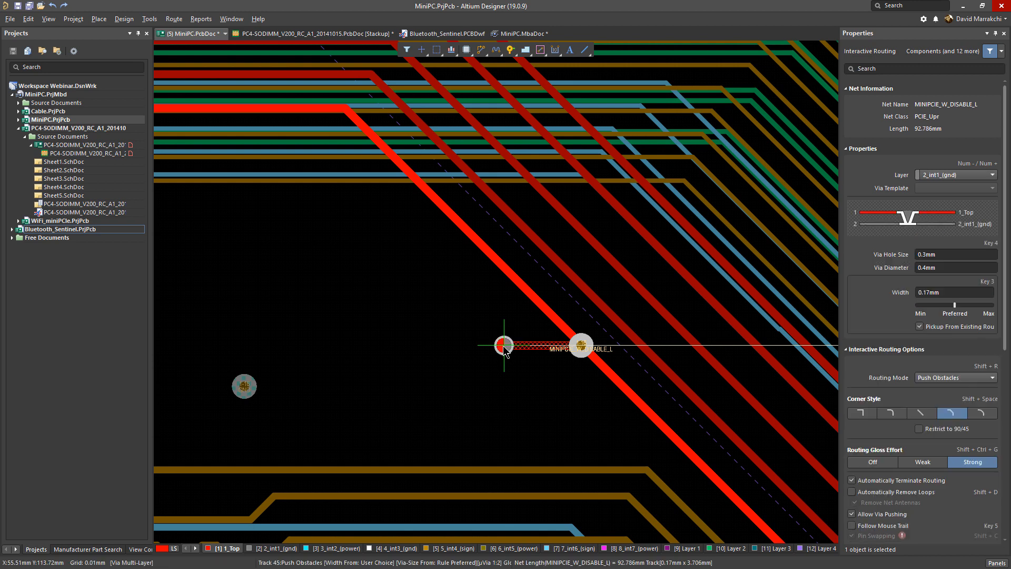
Cycle the target layer to 6_int5 (power), place the via and continue the track at 0.254mm.
scroll(down, 3)
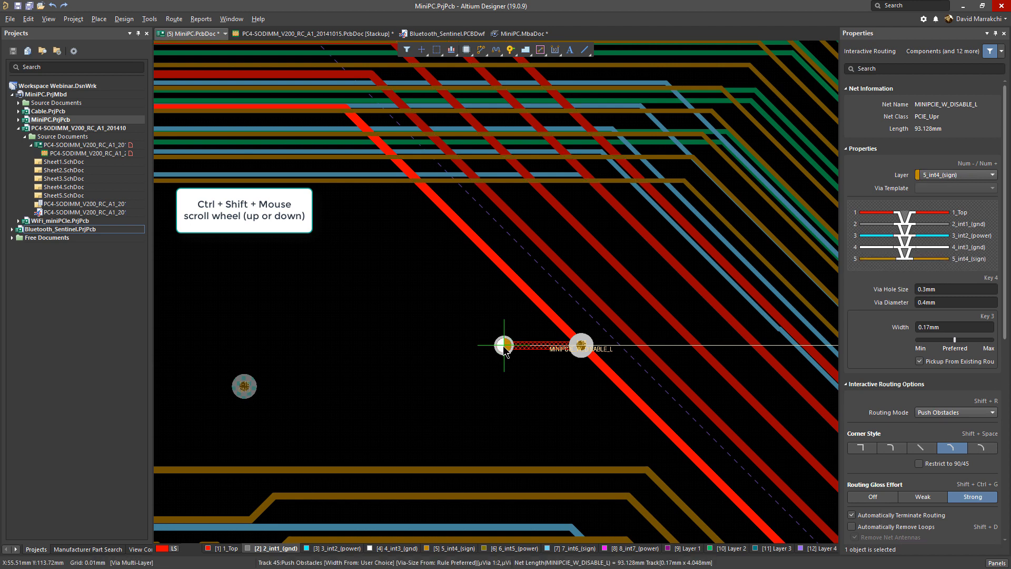
click(449, 548)
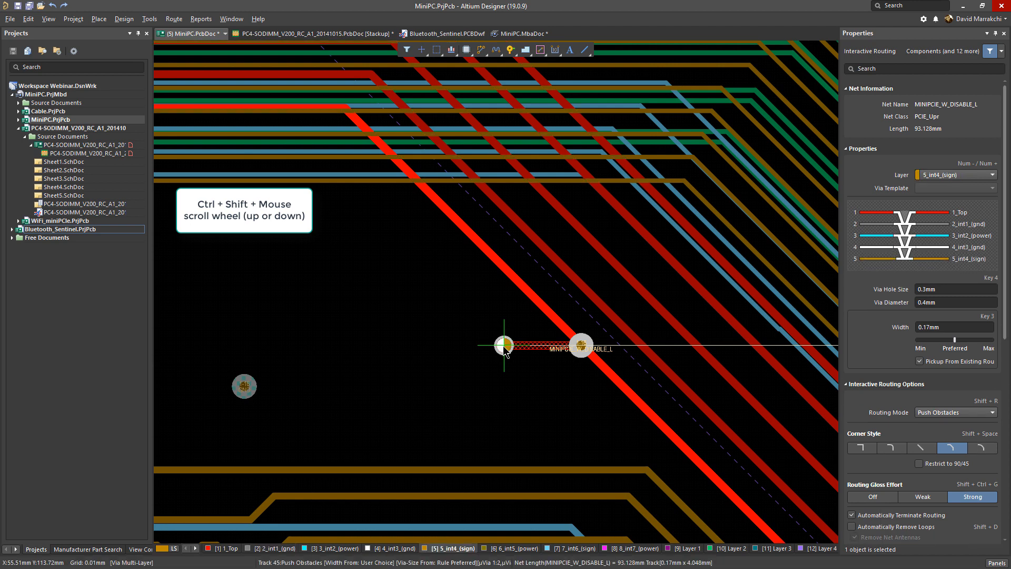
scroll(down, 3)
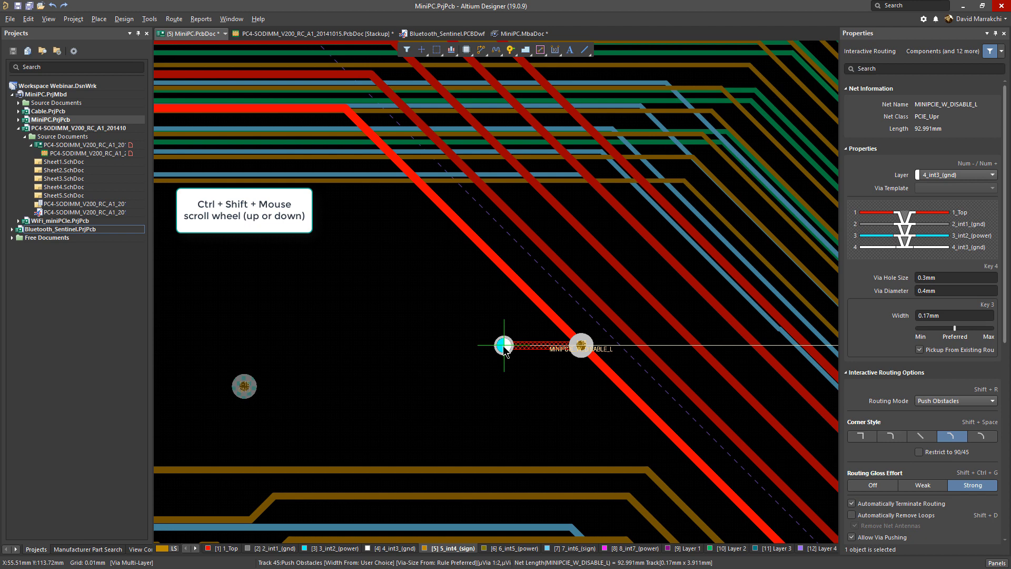
scroll(down, 3)
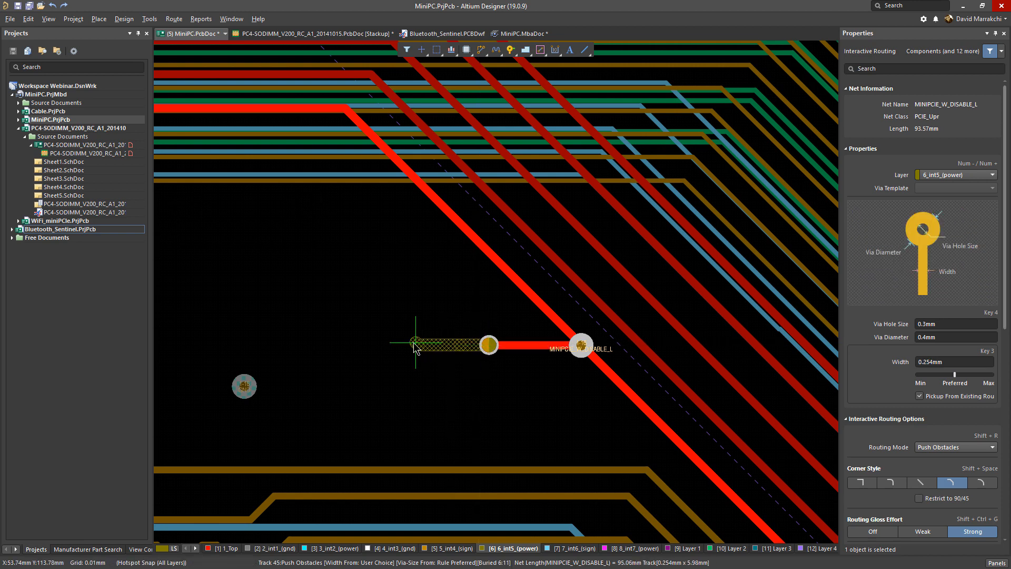
Choose Layer 7 from the layer list (Ctrl+L) and continue the route there.
key(ctrl+l)
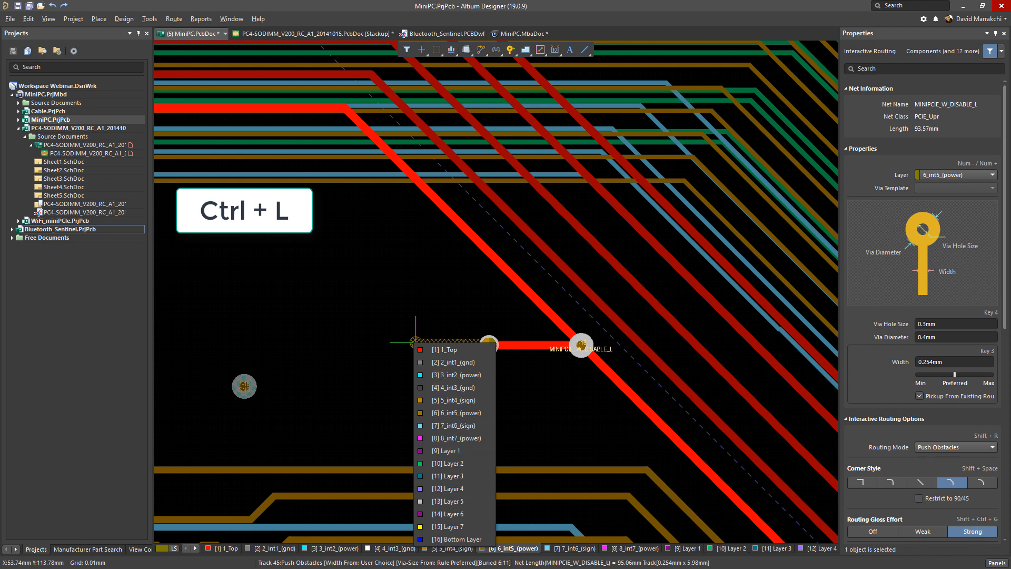
click(447, 513)
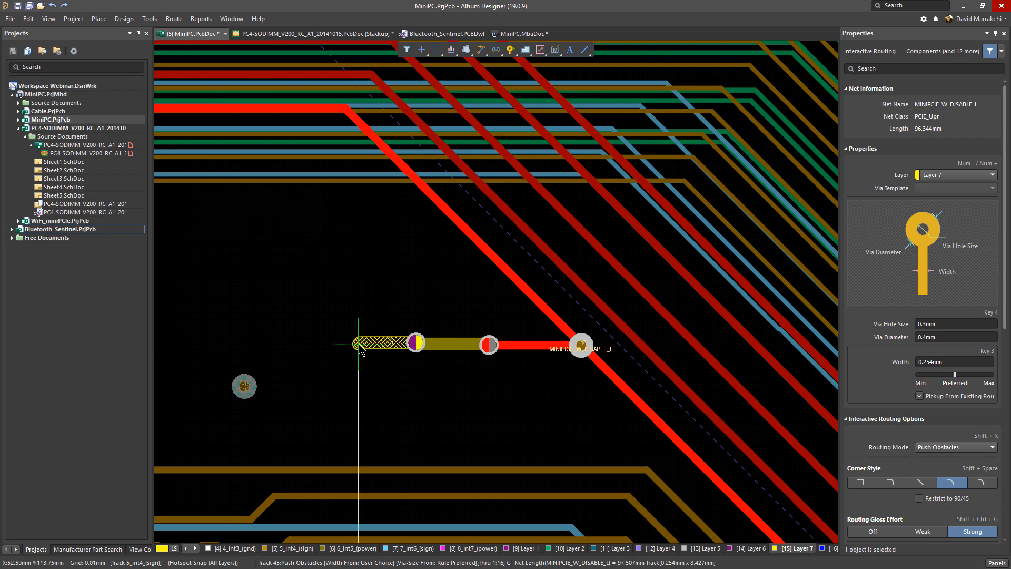
mouse_move(368, 354)
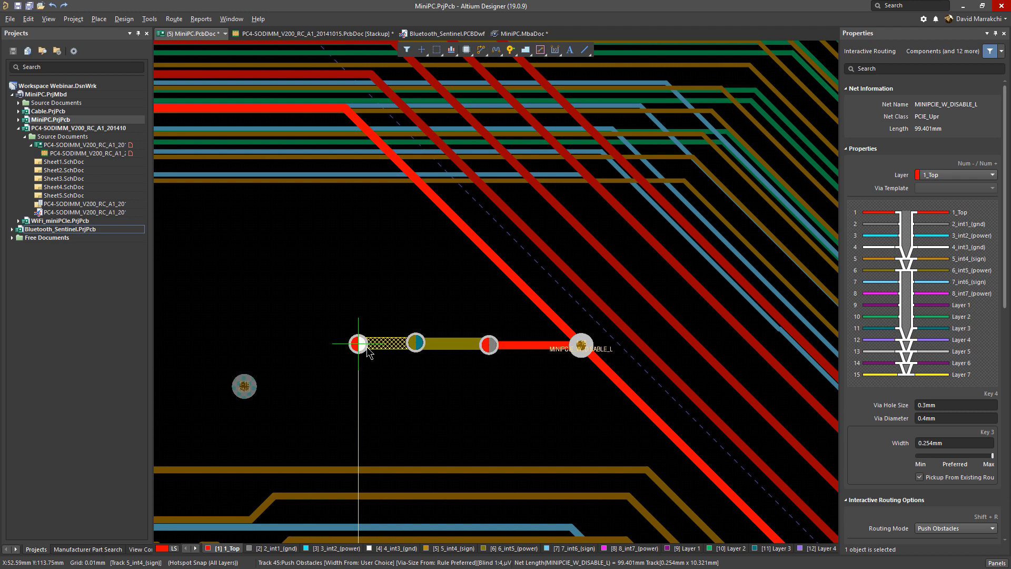
Cycle the via type (through-hole, then another) while extending the route leftward through more vias.
key(6)
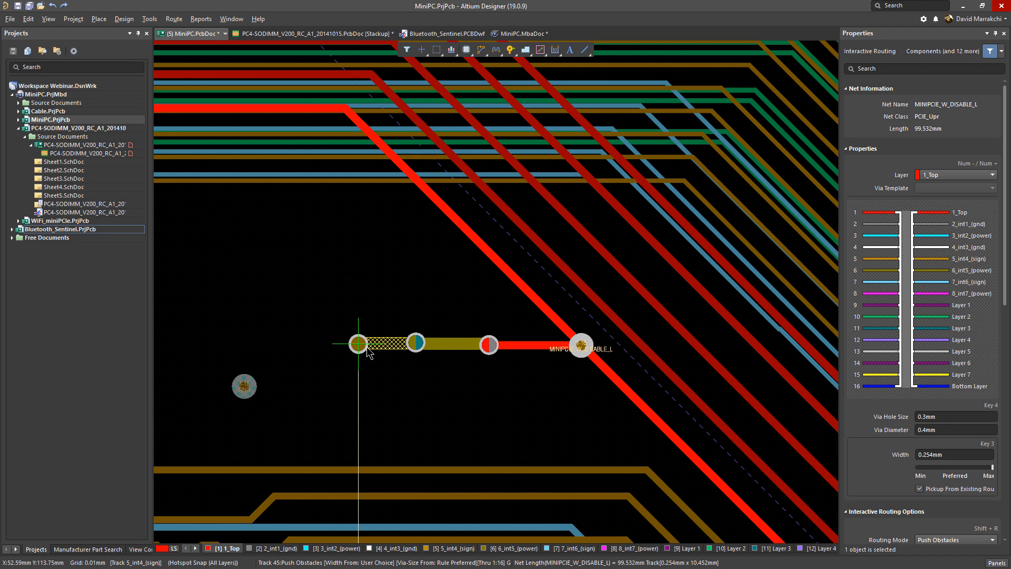
key(8)
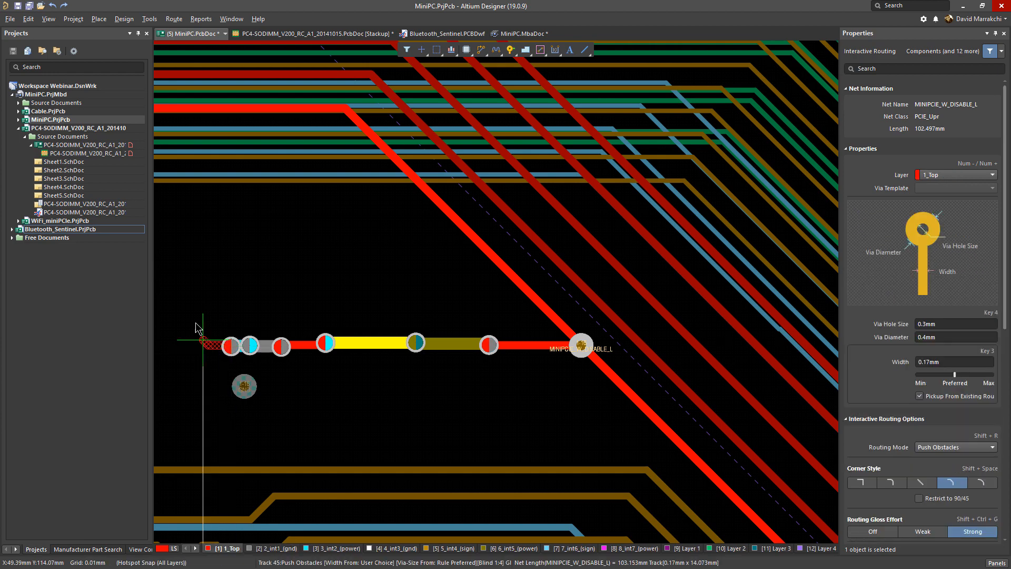
Drop a via to 2_int1 (gnd) and angle the 0.254mm track toward the upper left.
key(l)
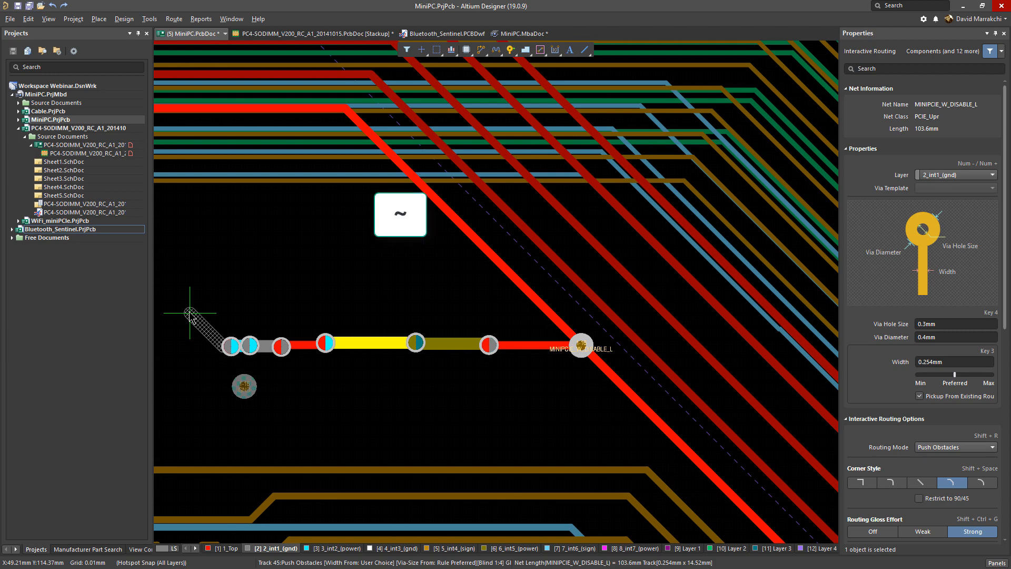
Show the interactive routing shortcut menu while the route is still in progress.
right_click(192, 314)
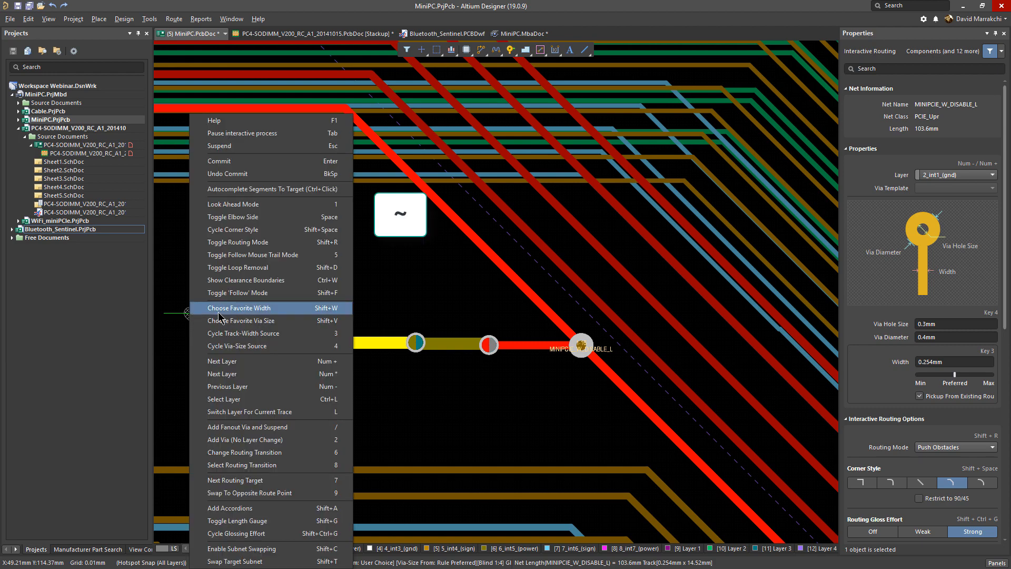
mouse_move(263, 387)
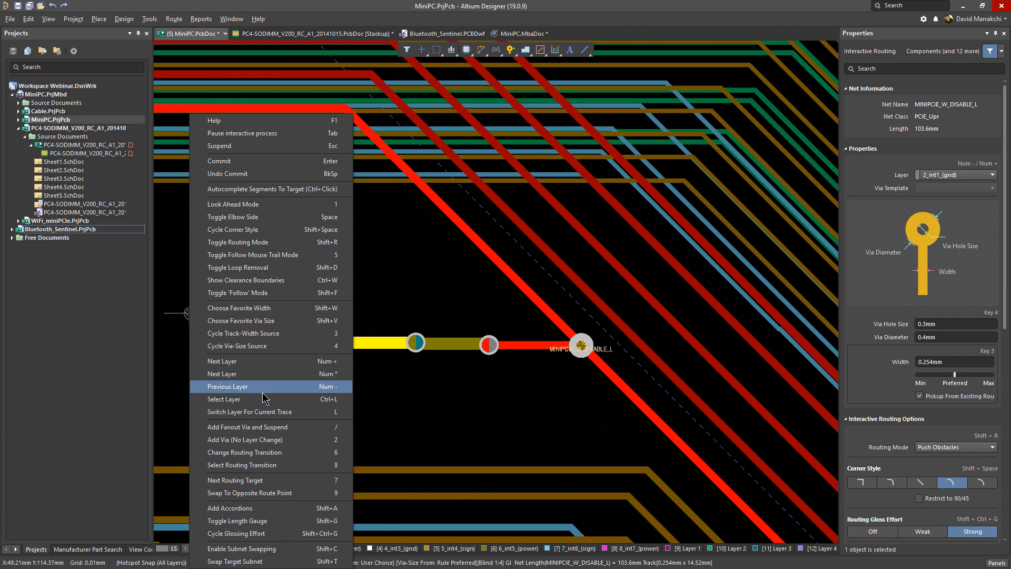
mouse_move(270, 361)
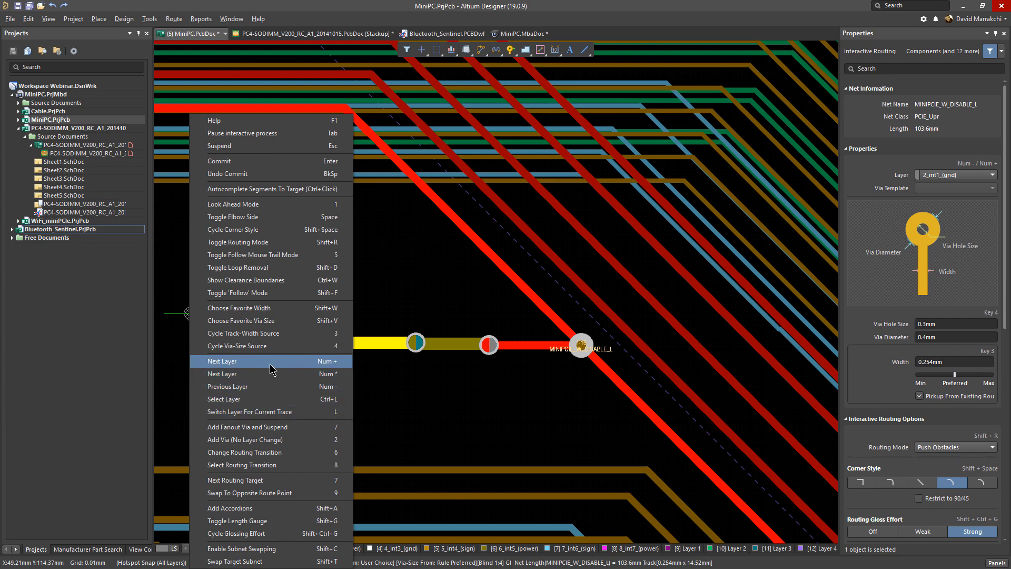